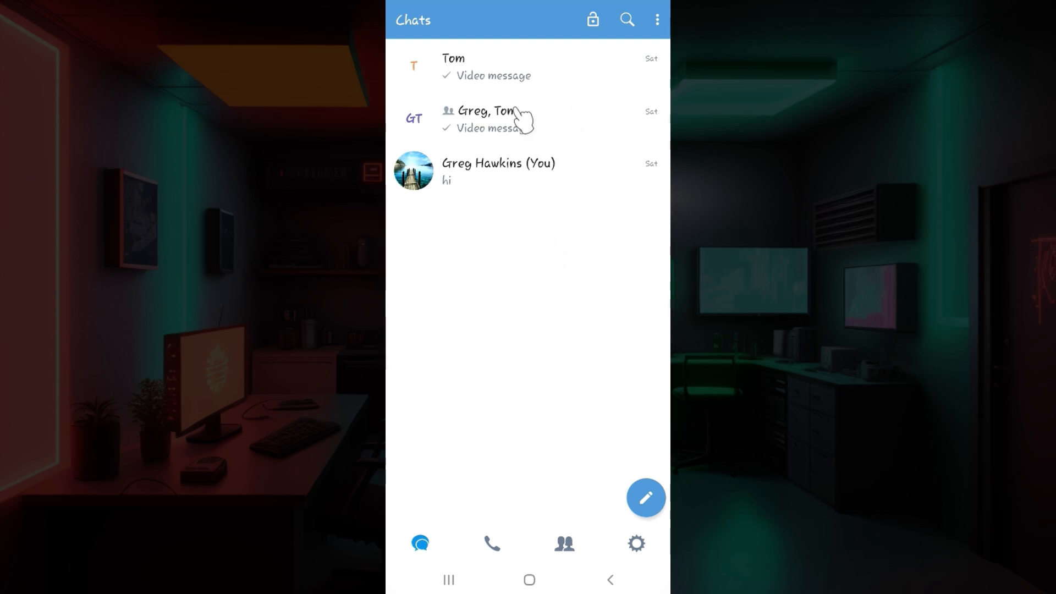
mouse_move(534, 48)
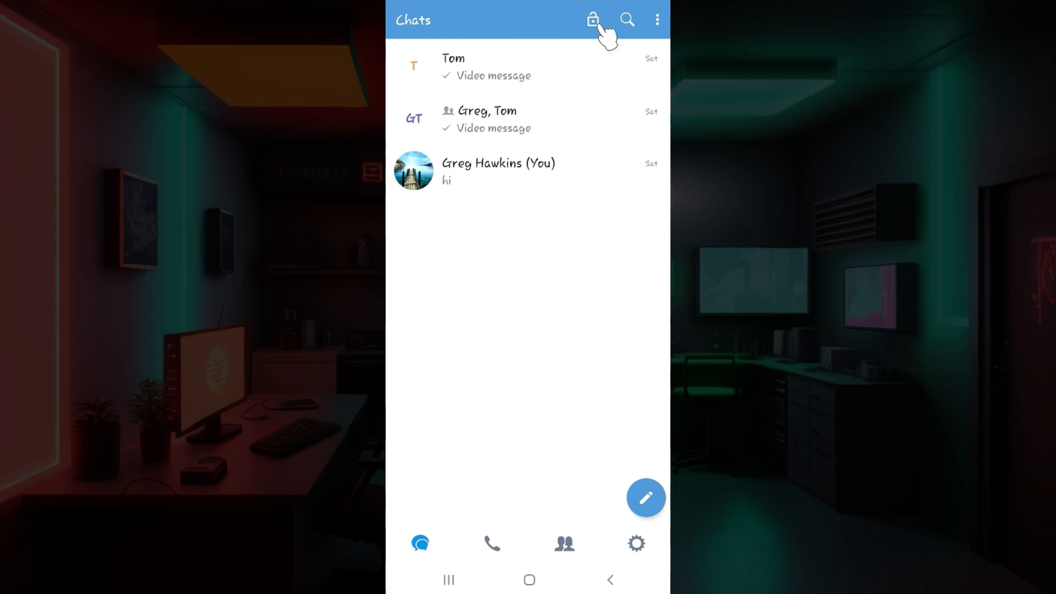
Step: From the Settings tab, scroll down and open the Privacy settings page
left_click(592, 20)
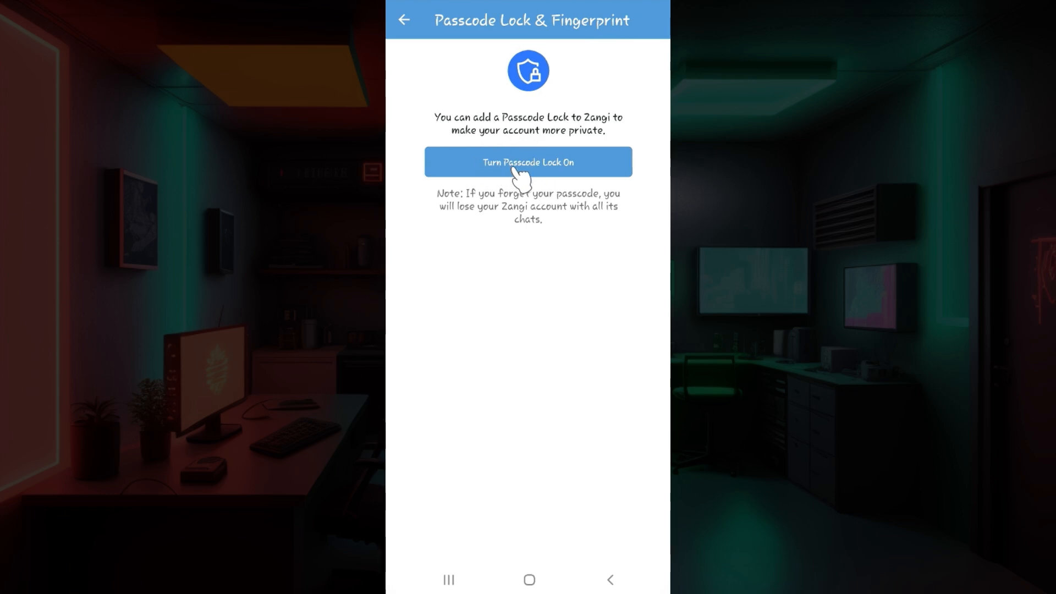
left_click(402, 19)
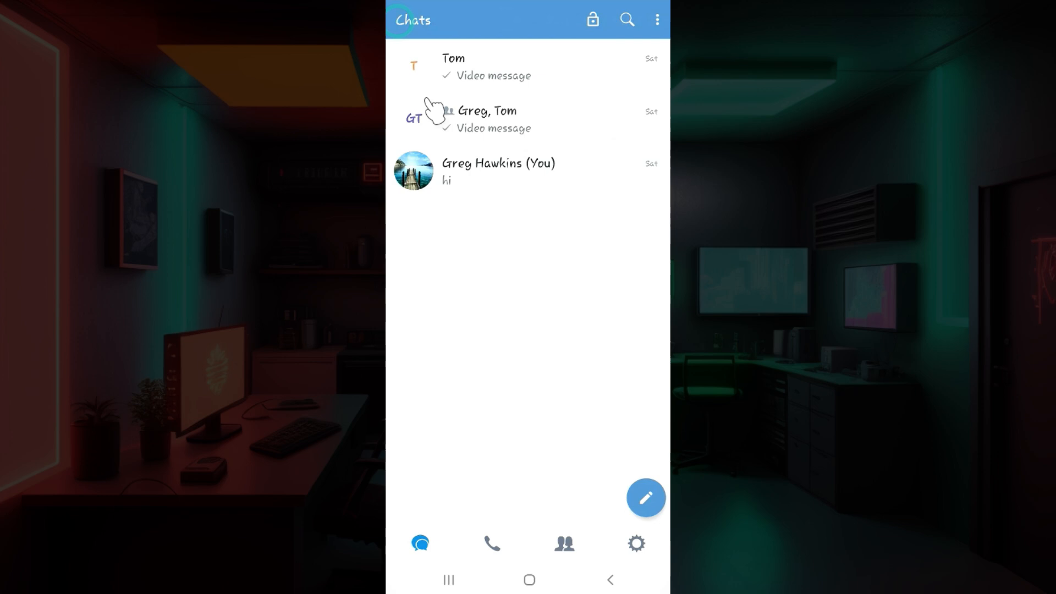
mouse_move(529, 189)
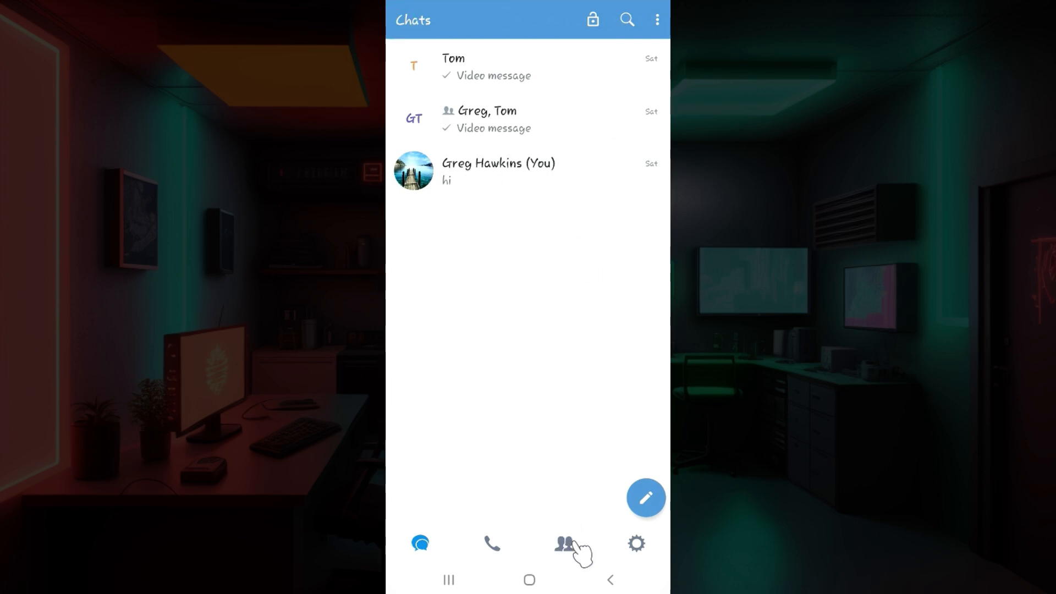
mouse_move(636, 544)
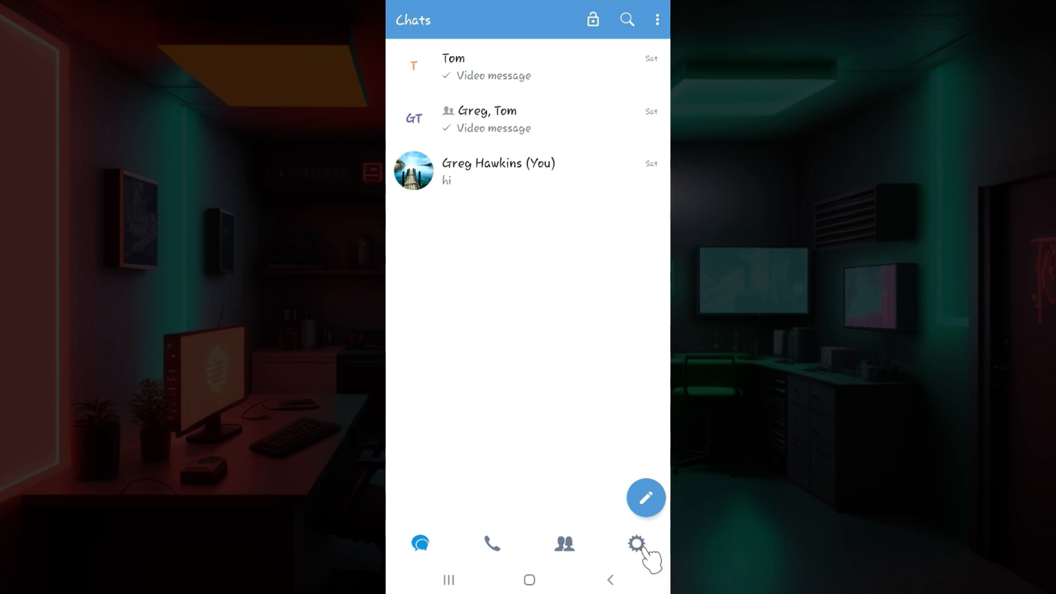
left_click(636, 544)
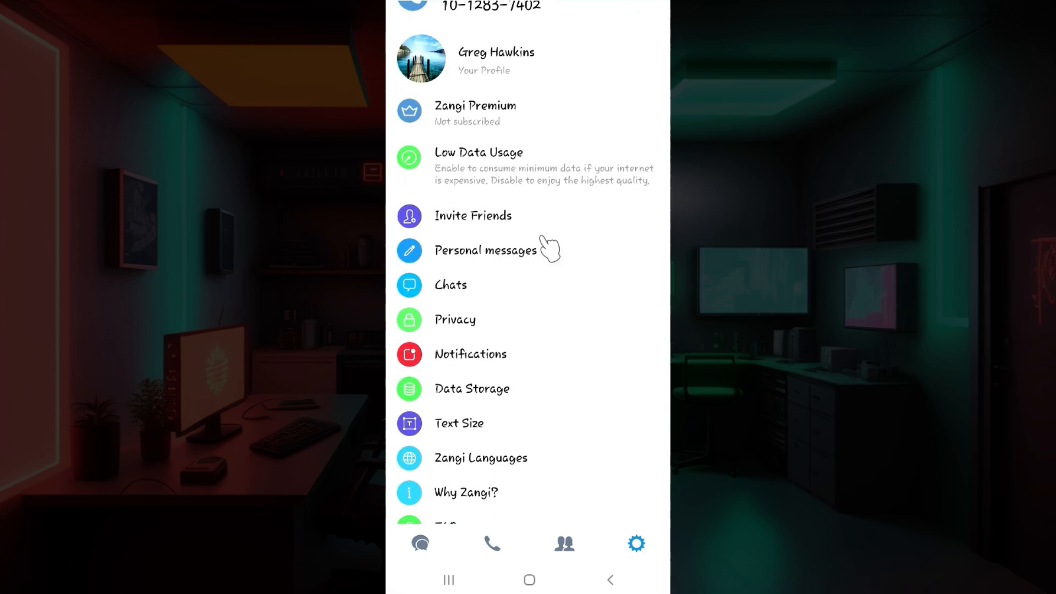
scroll("down", 3)
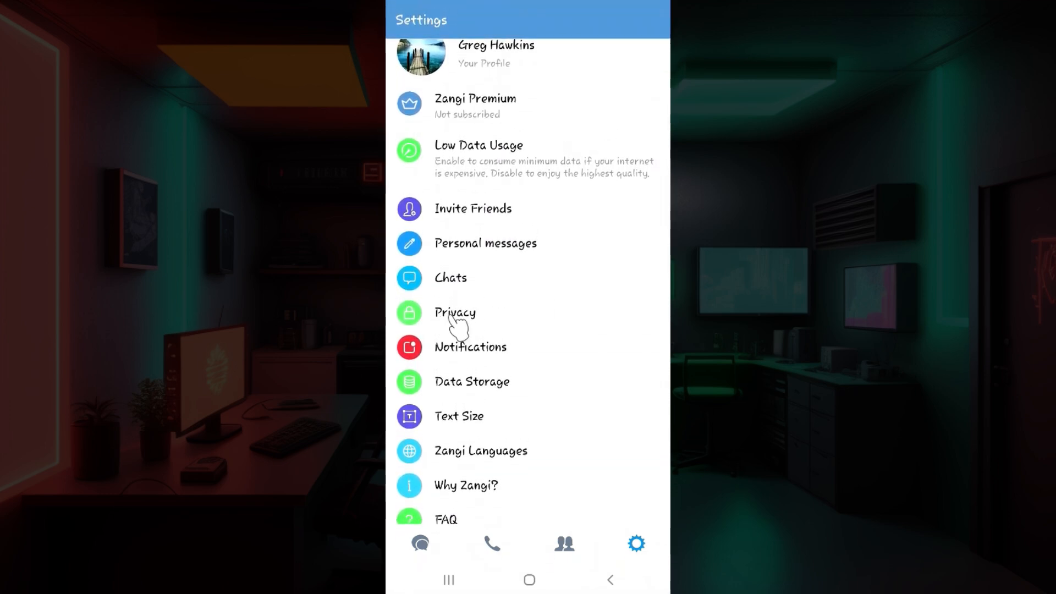
mouse_move(492, 323)
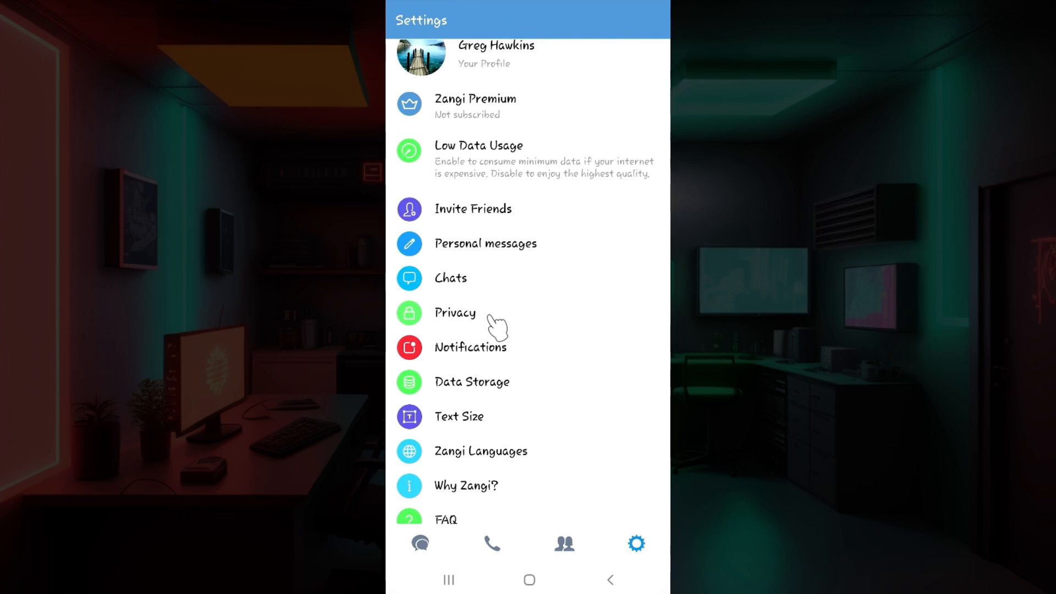
left_click(455, 313)
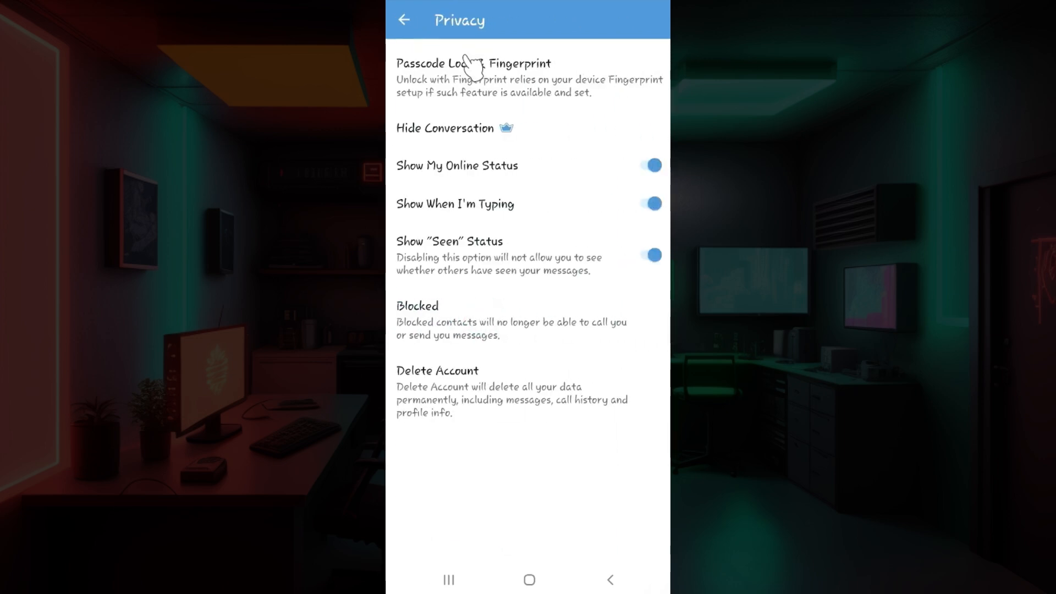
mouse_move(495, 171)
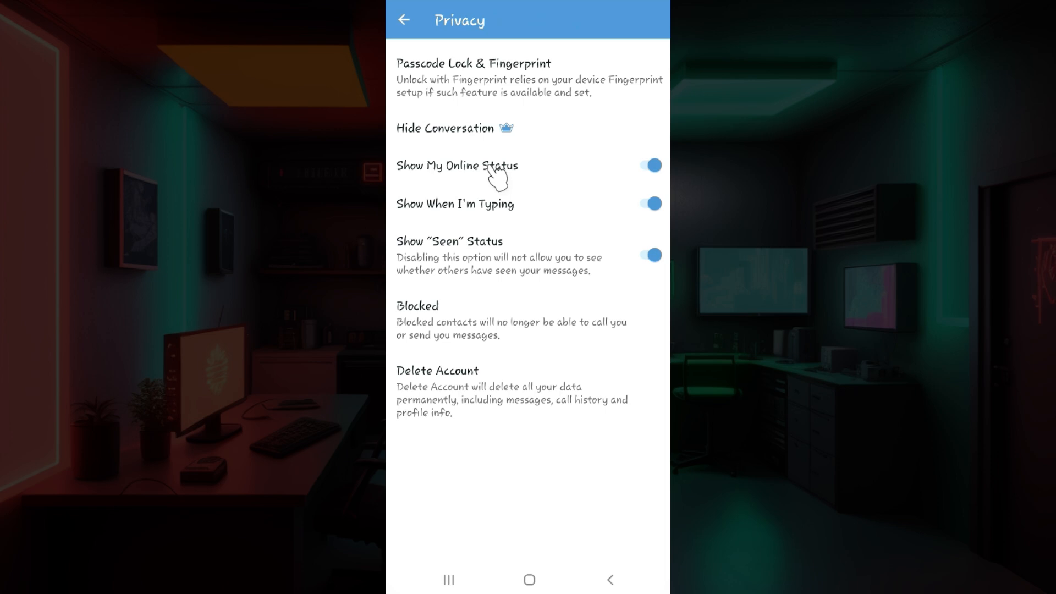
mouse_move(522, 360)
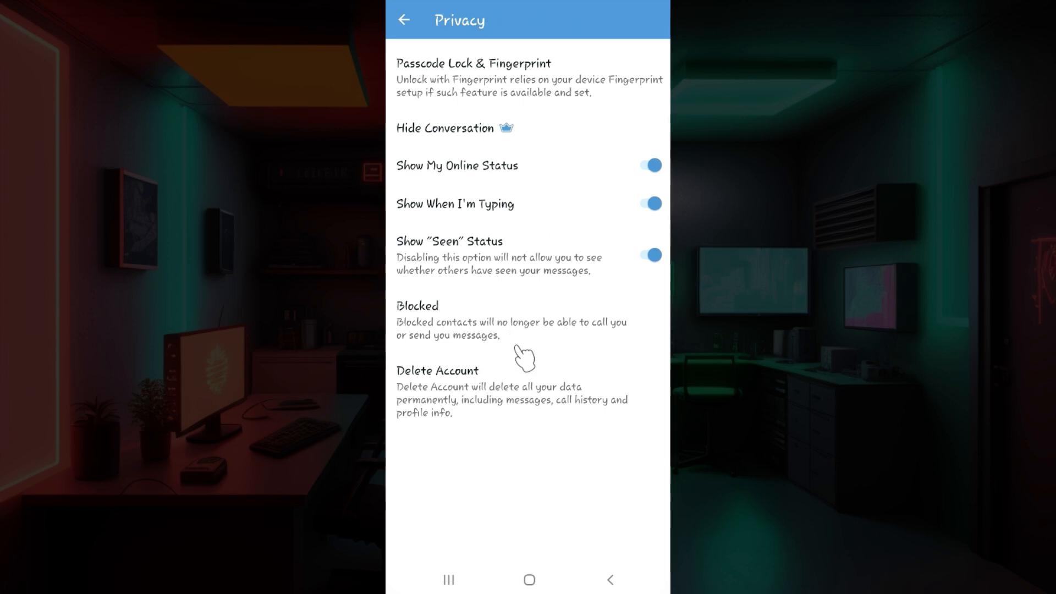
mouse_move(450, 91)
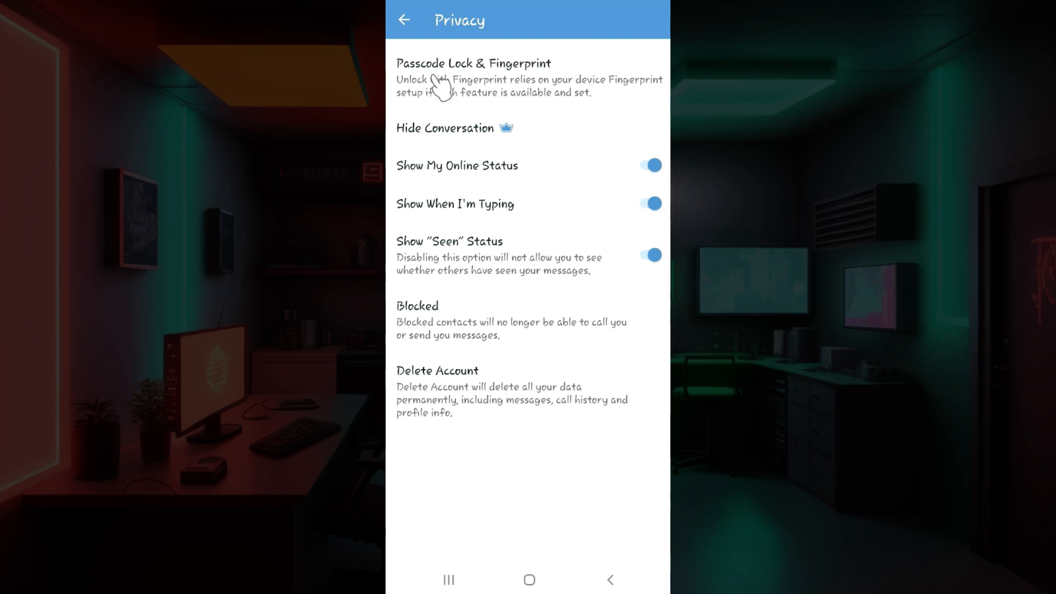
mouse_move(507, 91)
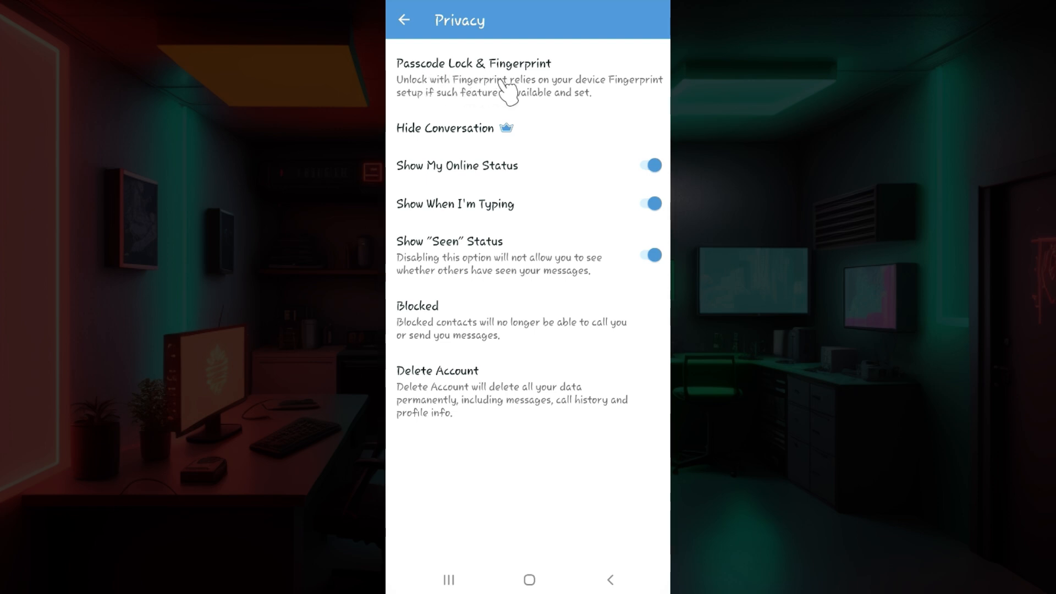
Step: Open Passcode Lock & Fingerprint from the Privacy screen
left_click(473, 63)
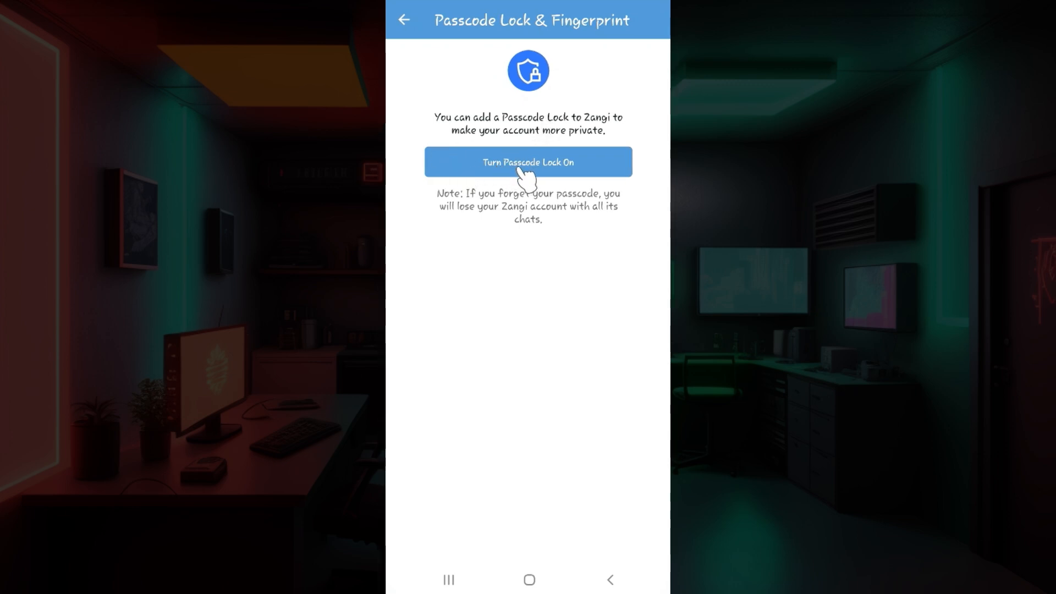
Step: Choose Turn Passcode Lock On and enter a four-digit passcode on the keypad
left_click(527, 162)
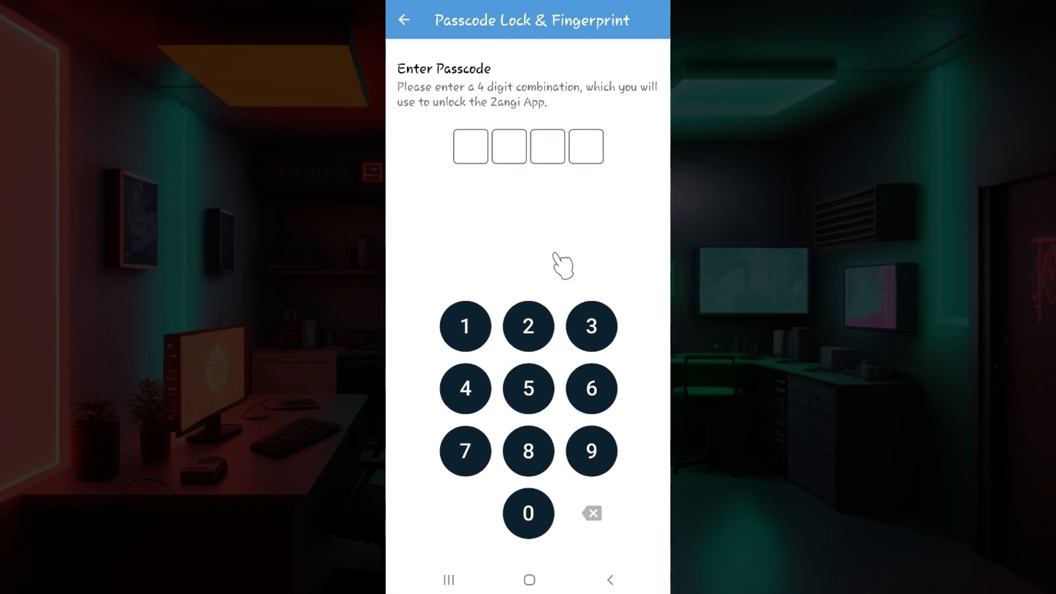
left_click(528, 513)
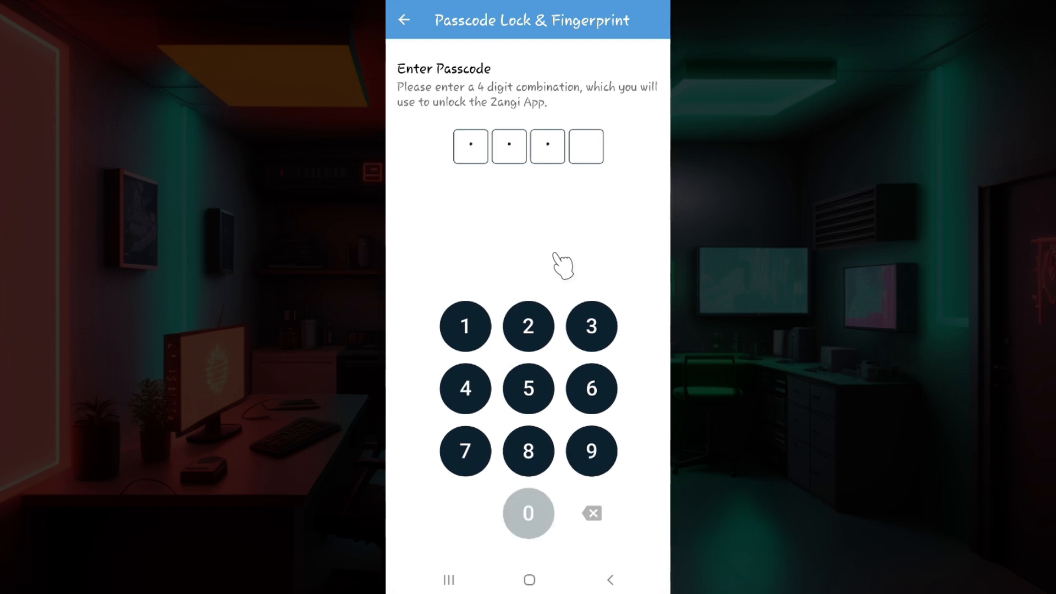
left_click(465, 389)
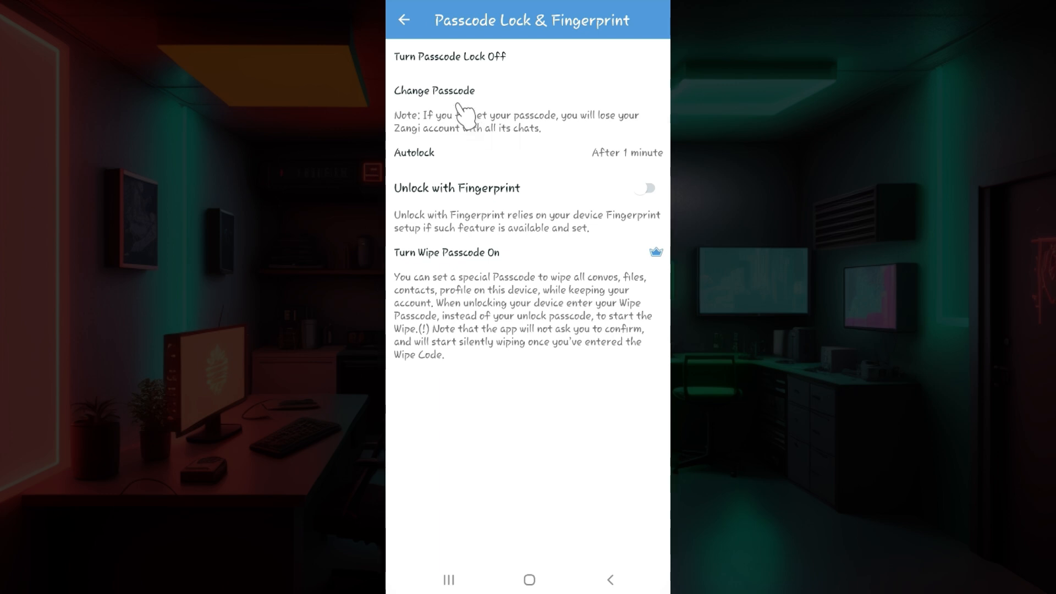
mouse_move(485, 57)
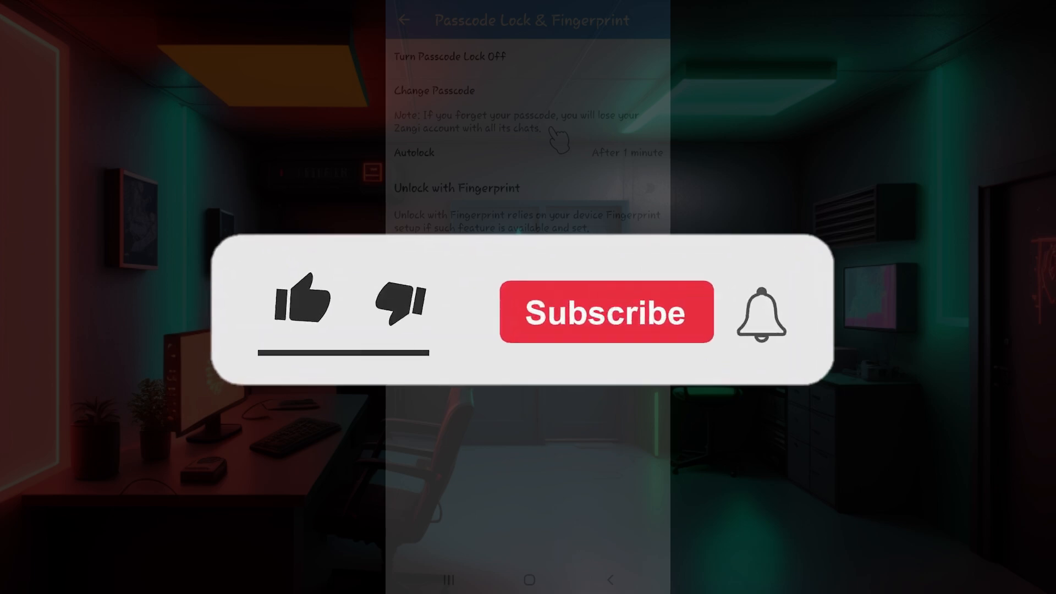
left_click(302, 303)
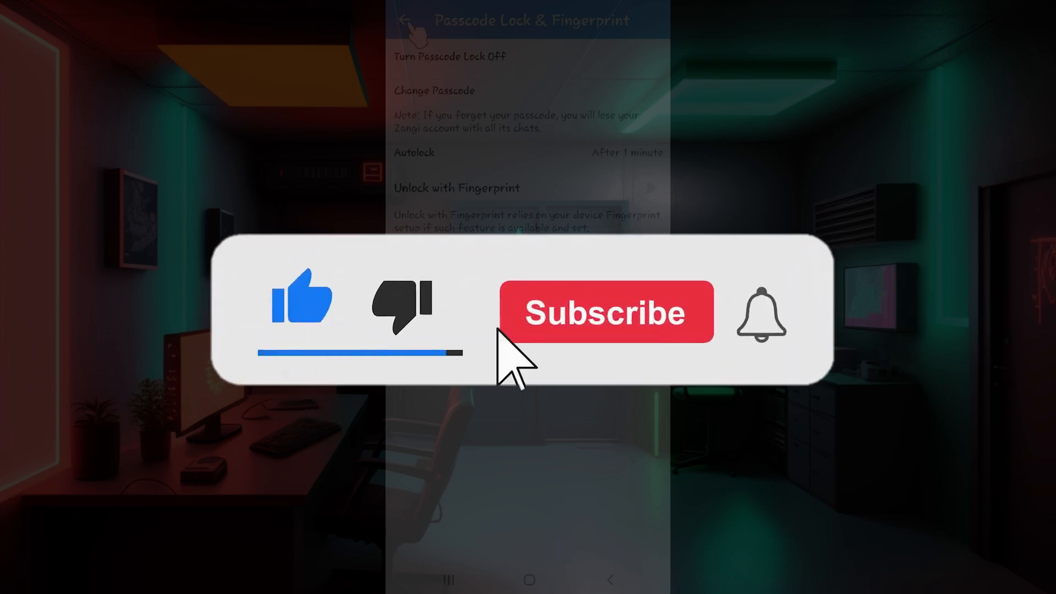